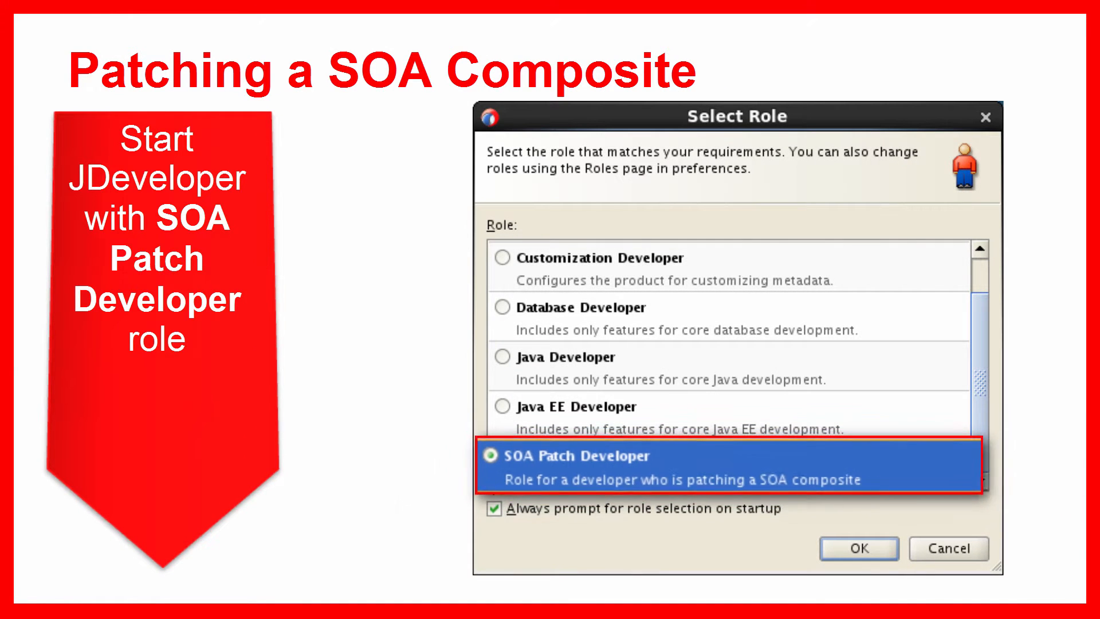
Pick SOA Patch Developer as the startup role in the Select Role dialog.
click(857, 547)
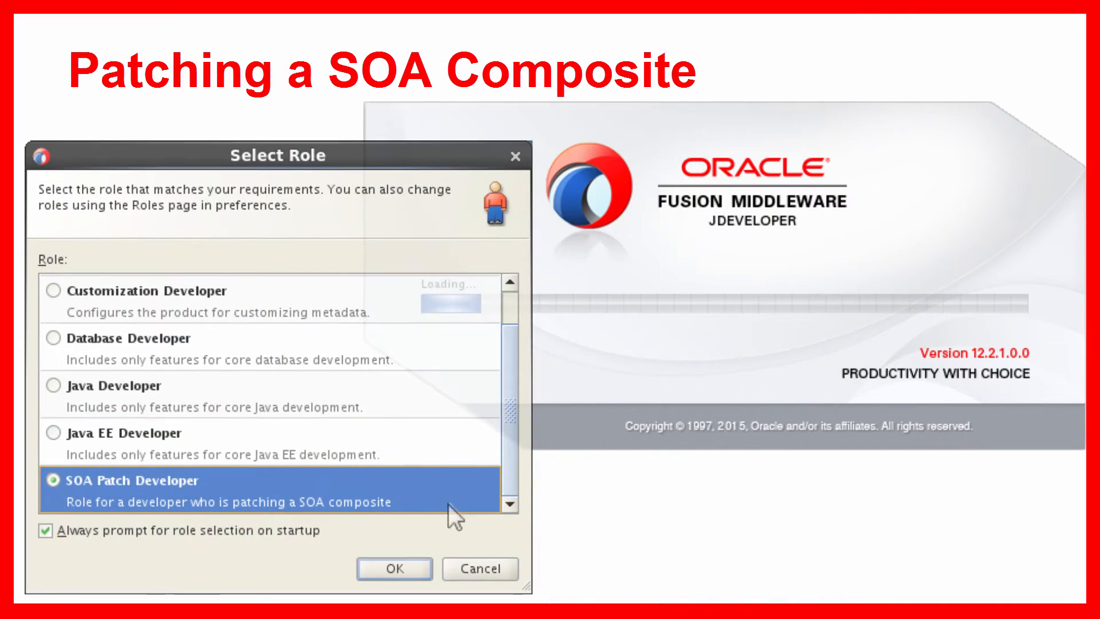
Confirm the SOA Patch Developer role so JDeveloper finishes loading in Patch Mode.
click(394, 569)
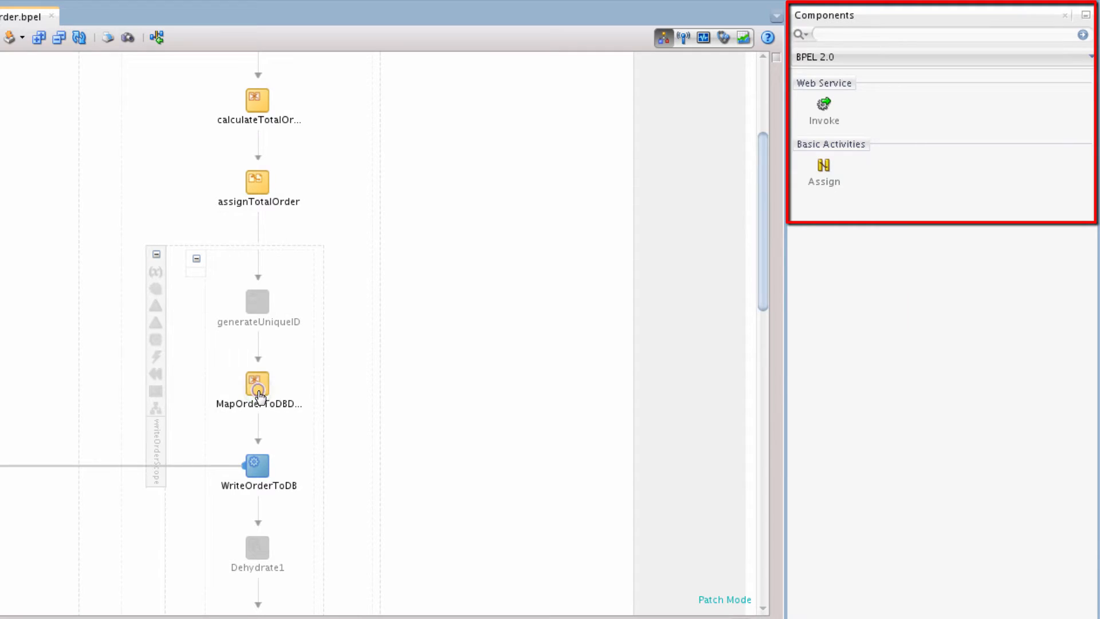
Inspect the MapOrderToDBData mapping, then review the generated patch.xml from the application Overview.
double_click(257, 384)
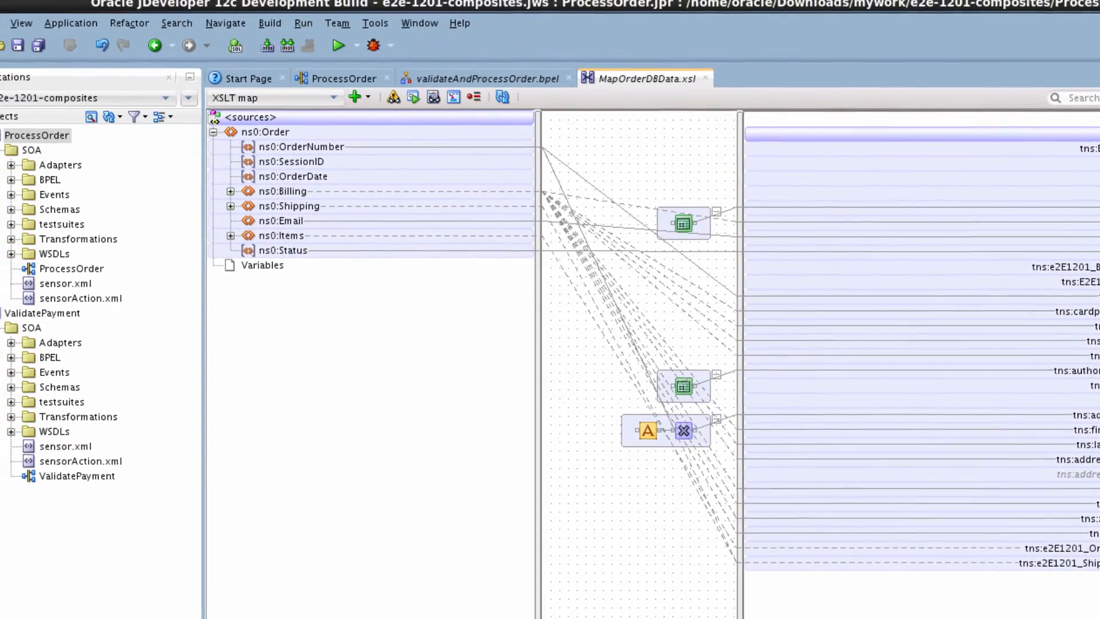
click(124, 30)
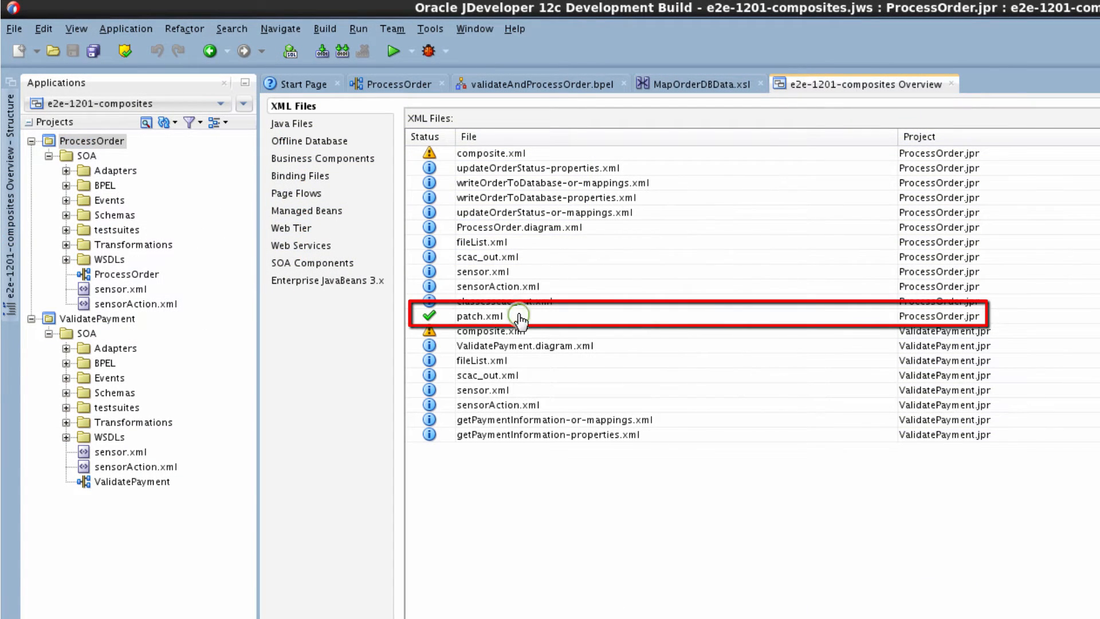
double_click(480, 315)
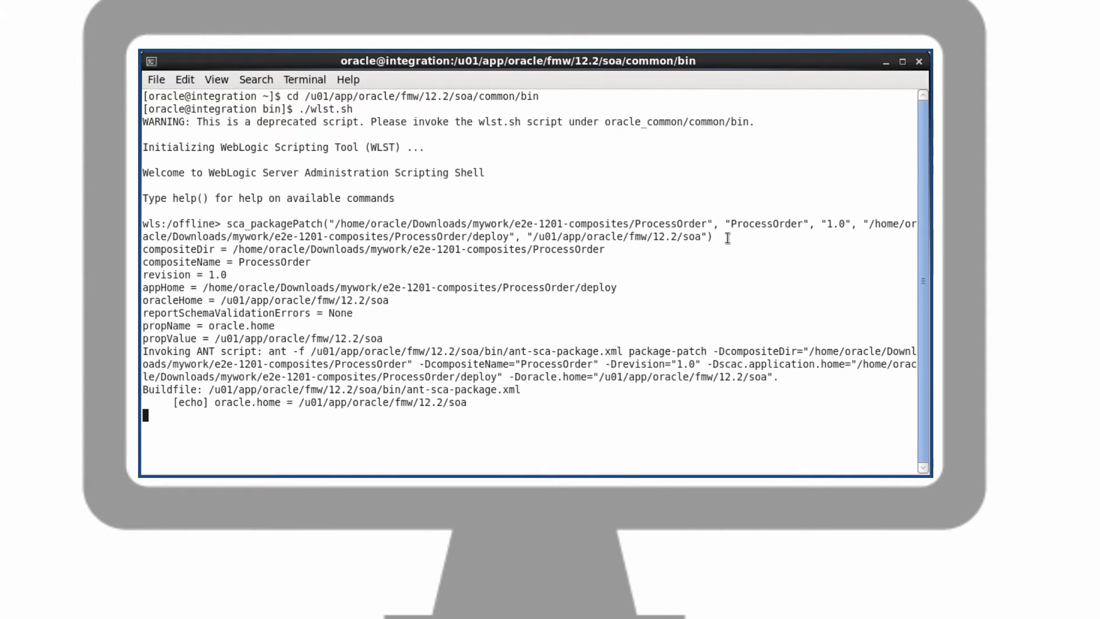
scroll(down, 3)
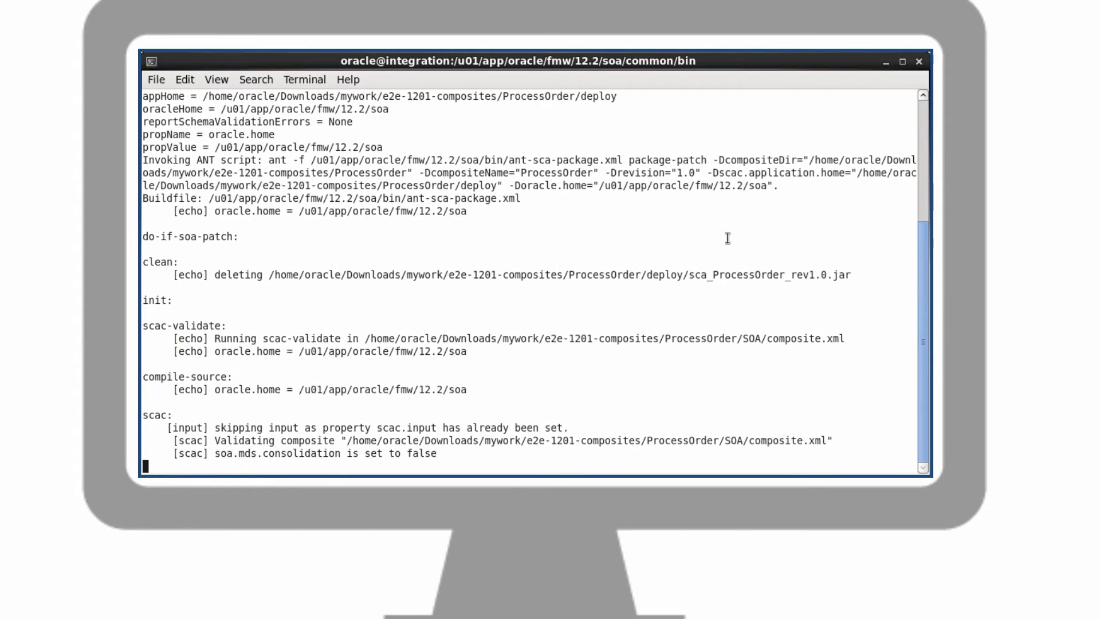